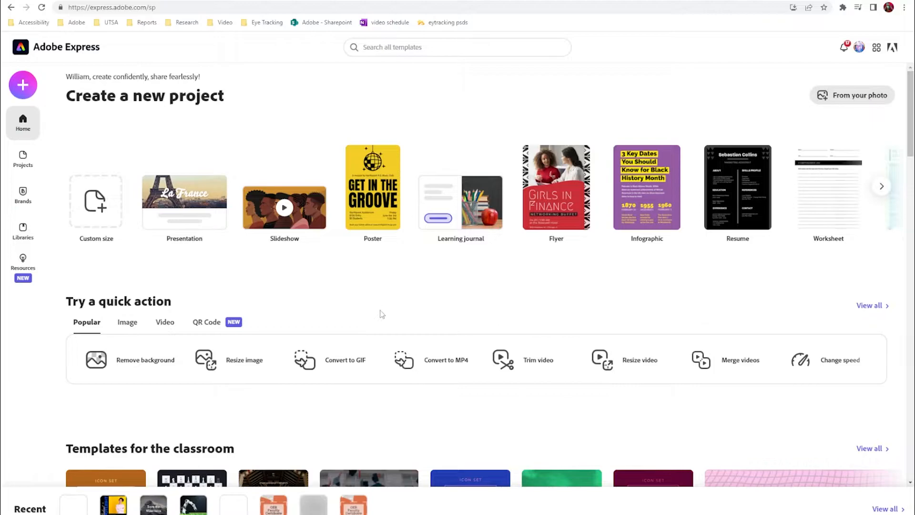
# Create a new custom-size graphic project at 2560 × 2560 px
pyautogui.click(23, 85)
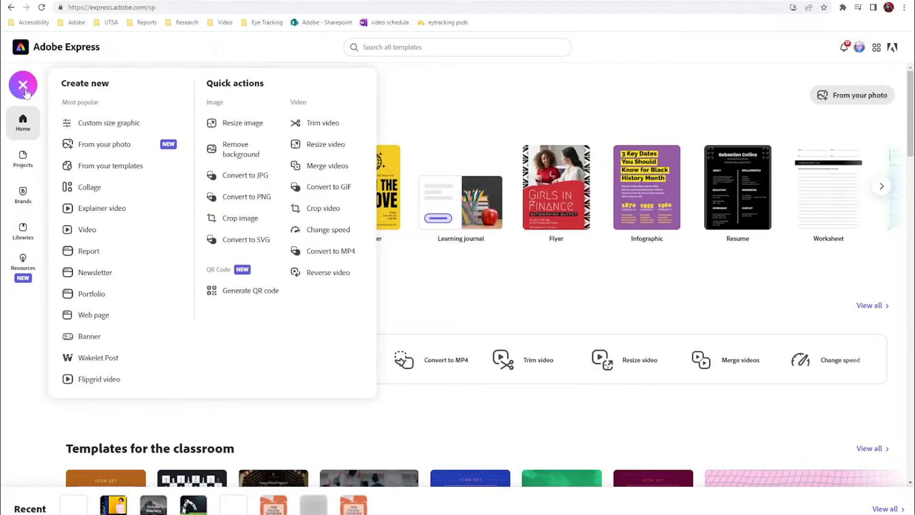
pyautogui.moveTo(108, 122)
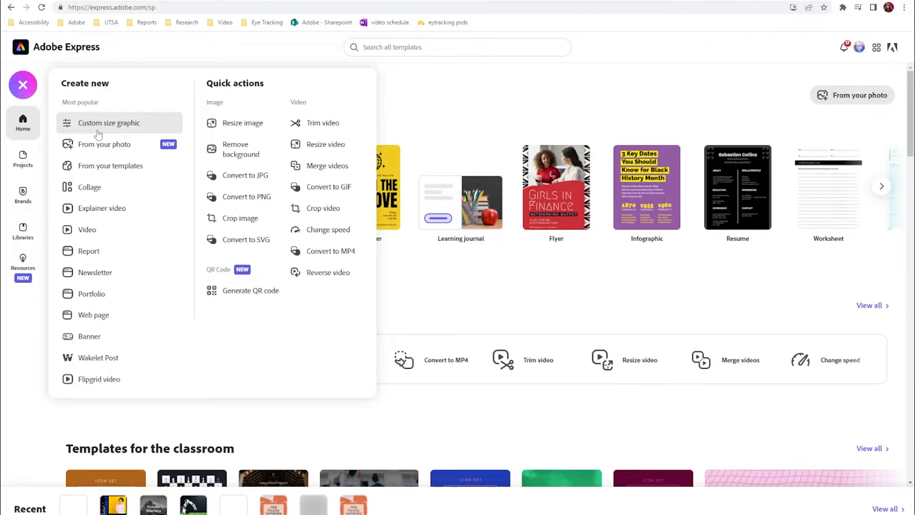
pyautogui.click(108, 122)
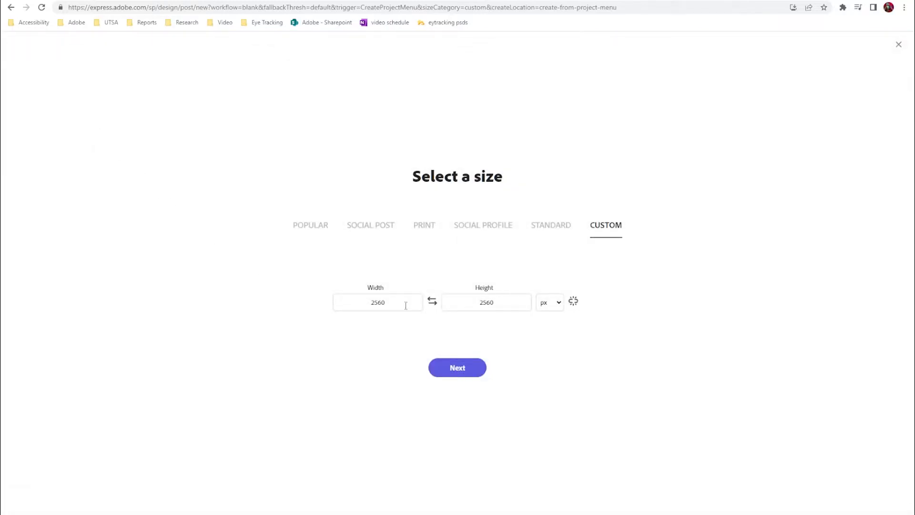
pyautogui.moveTo(442, 370)
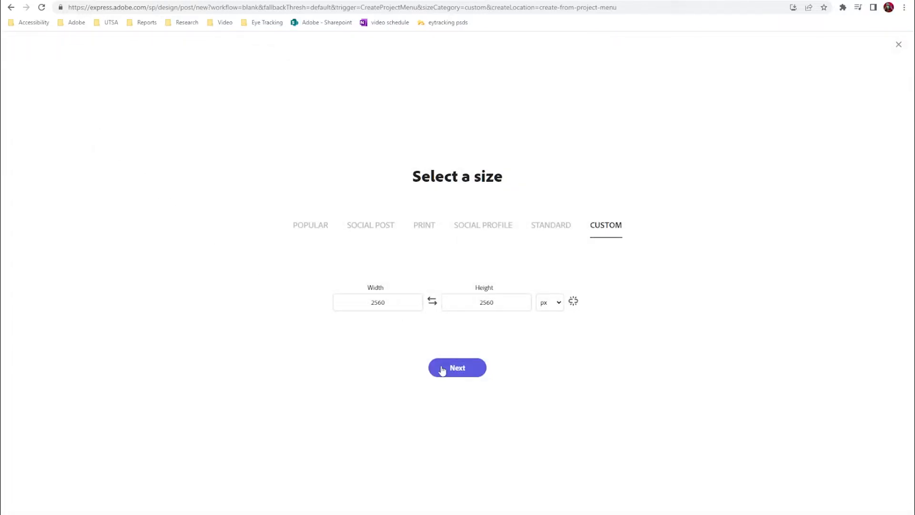
pyautogui.click(457, 367)
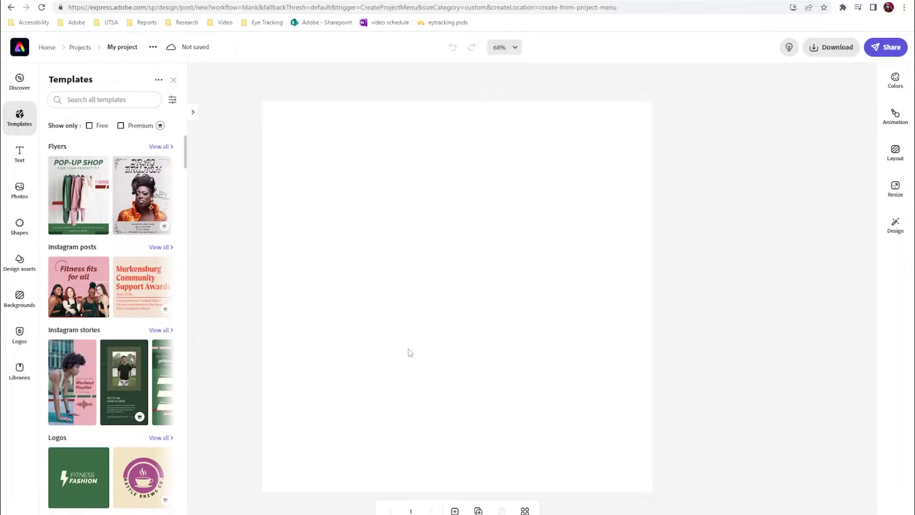
# Search Shapes for 'tea' and add the steaming tea cup with tea bag
pyautogui.click(174, 80)
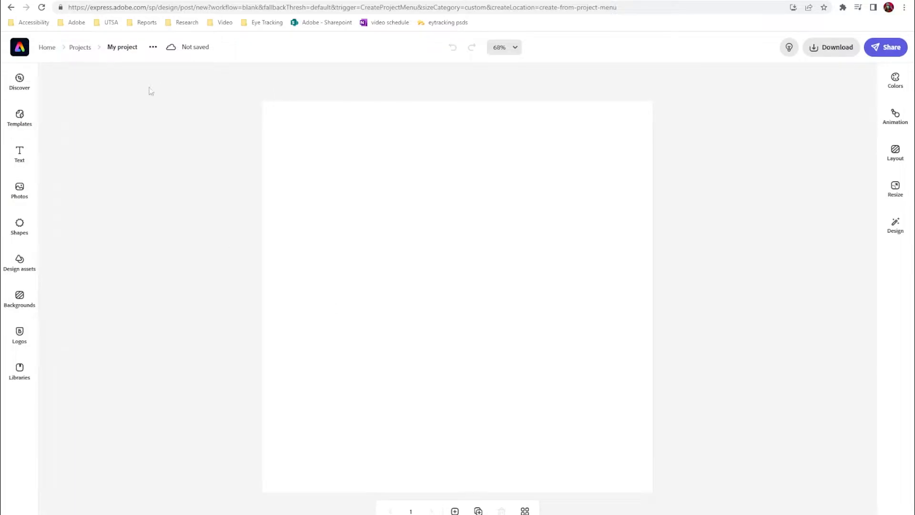
pyautogui.click(19, 227)
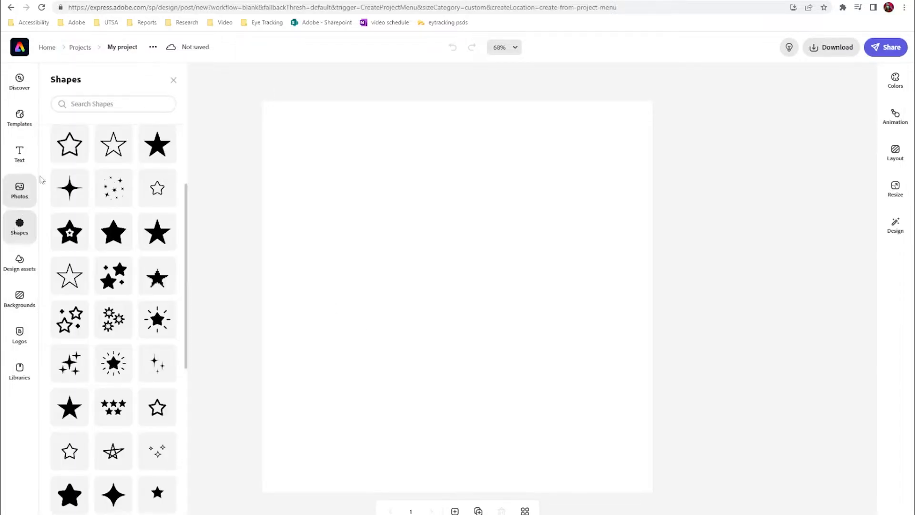
pyautogui.click(112, 103)
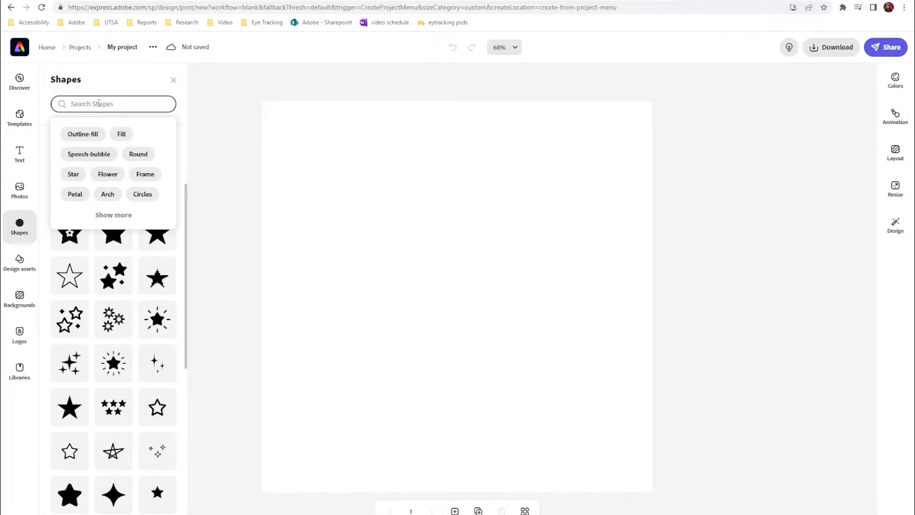
pyautogui.write('tea')
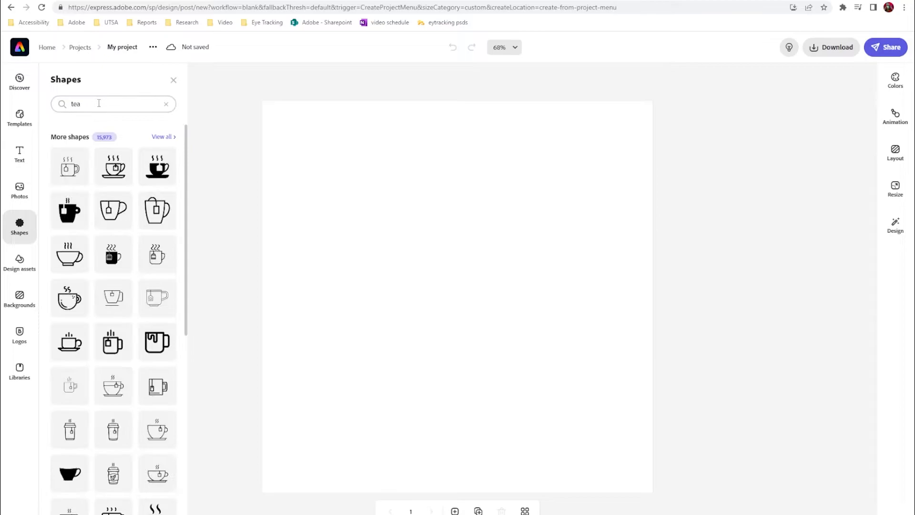
pyautogui.moveTo(135, 218)
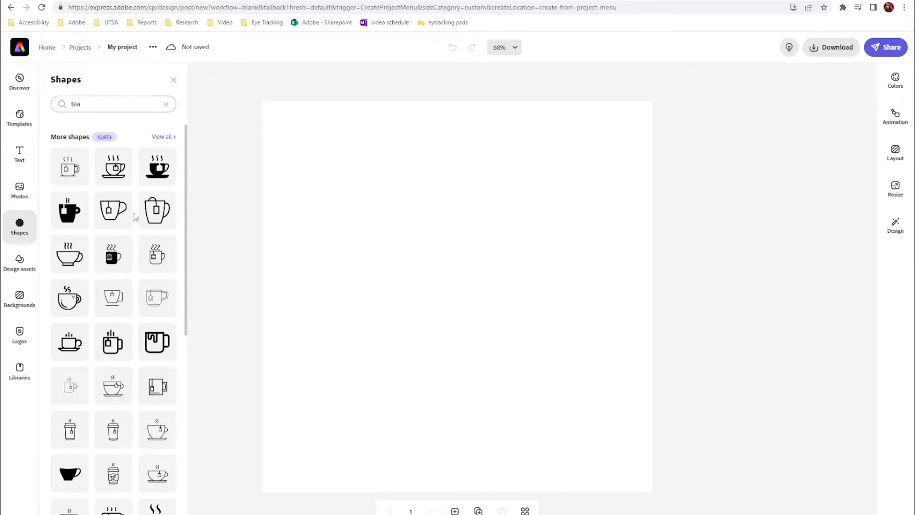
pyautogui.scroll(-3)
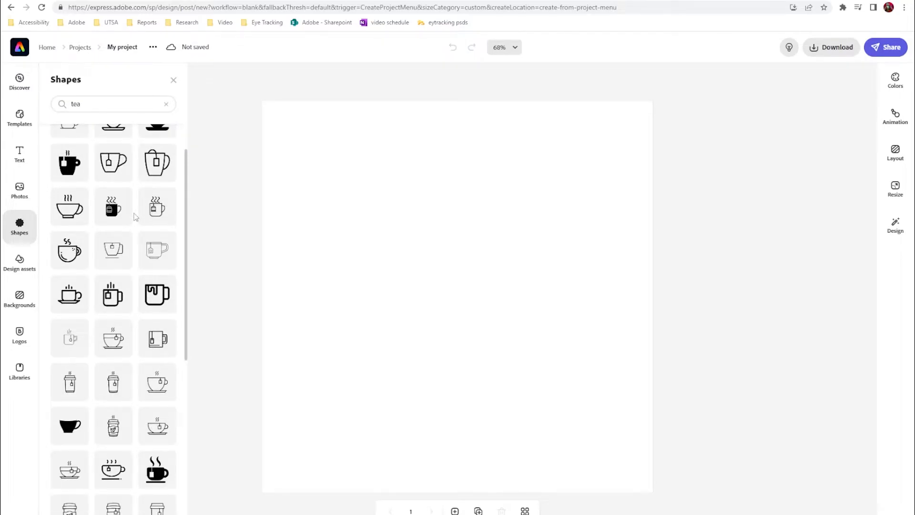
pyautogui.scroll(3)
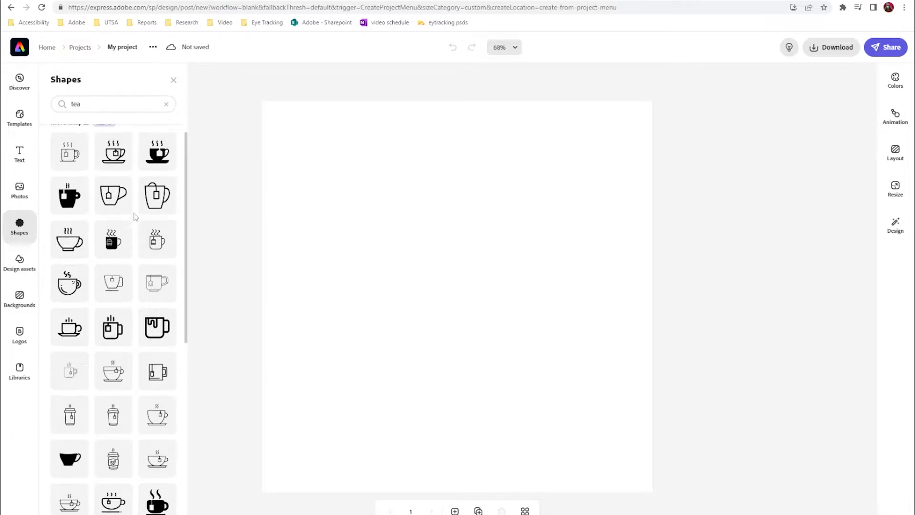
pyautogui.scroll(-3)
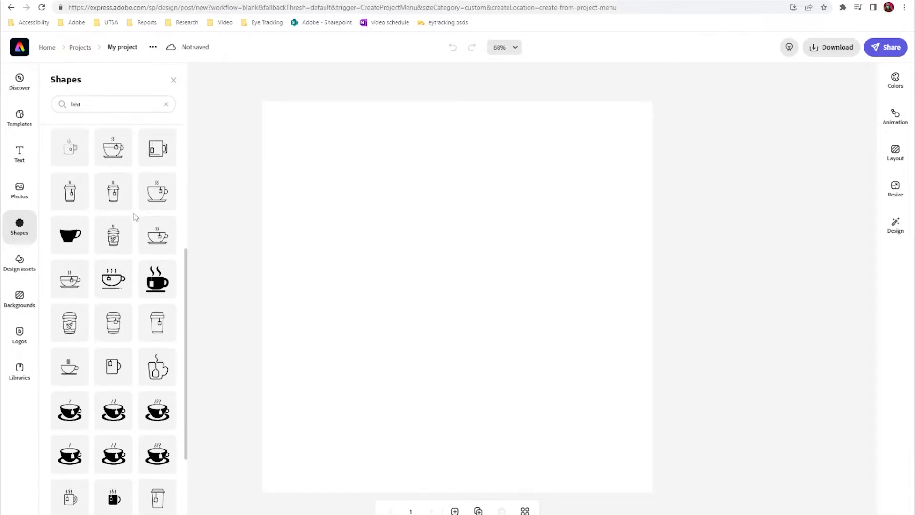
pyautogui.scroll(-3)
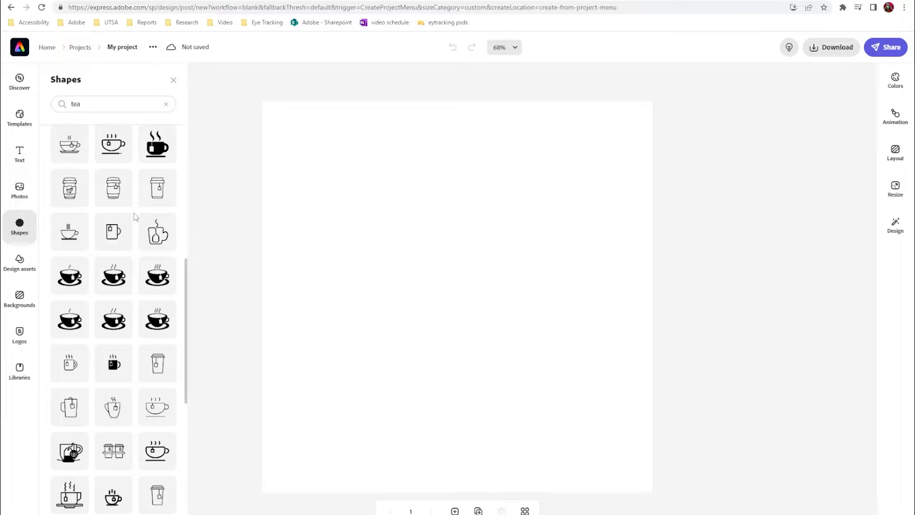
pyautogui.scroll(-3)
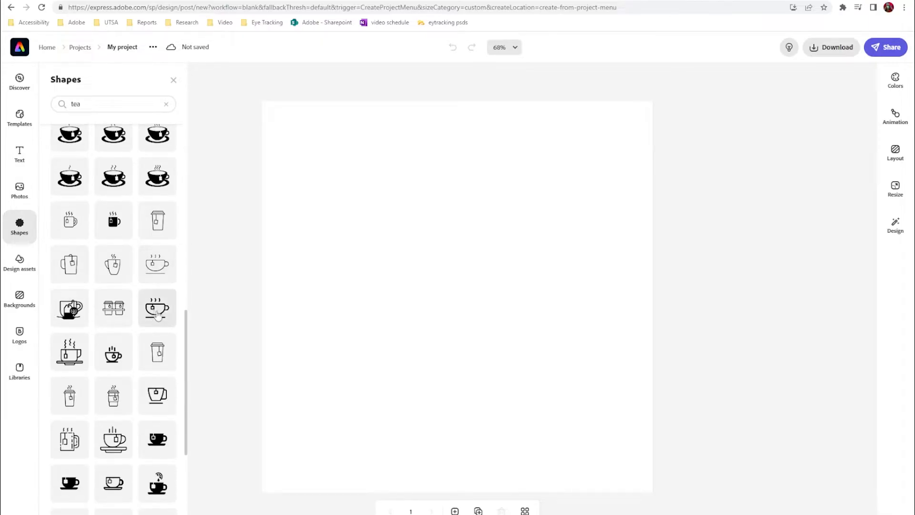
pyautogui.click(157, 308)
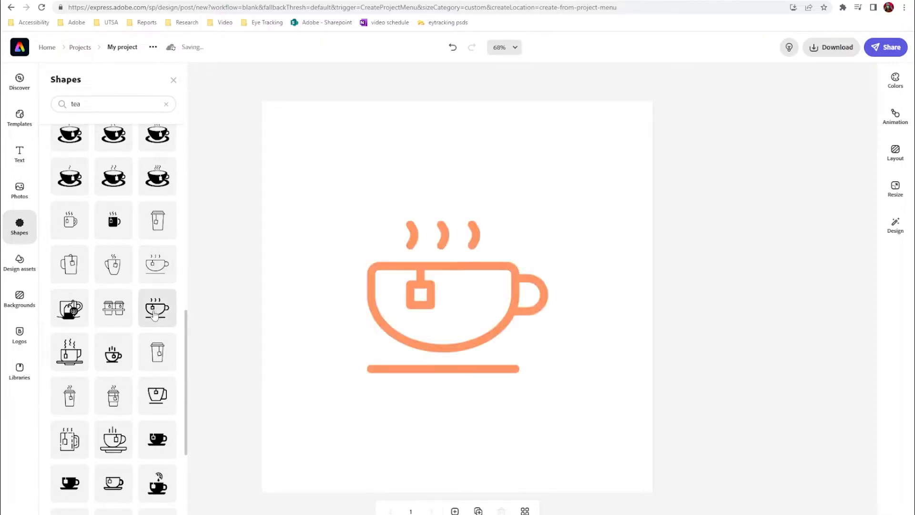
pyautogui.moveTo(247, 311)
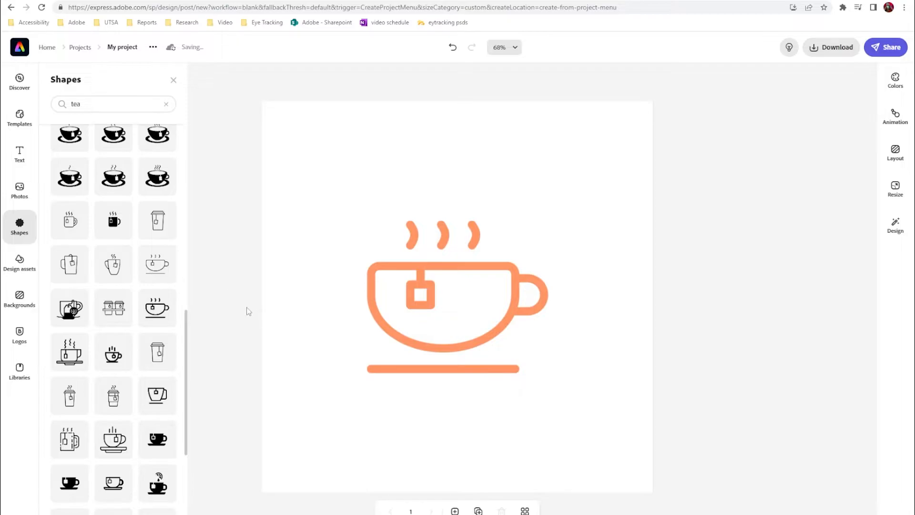
pyautogui.moveTo(512, 319)
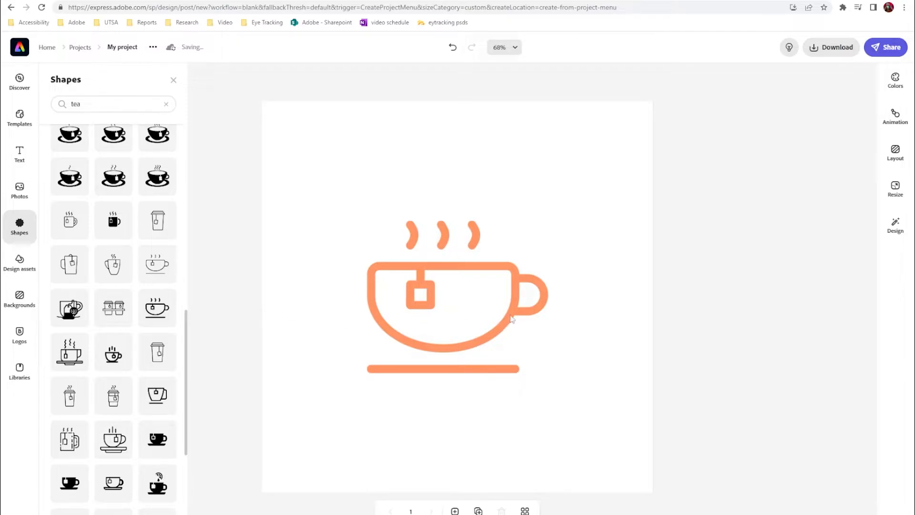
pyautogui.moveTo(515, 302)
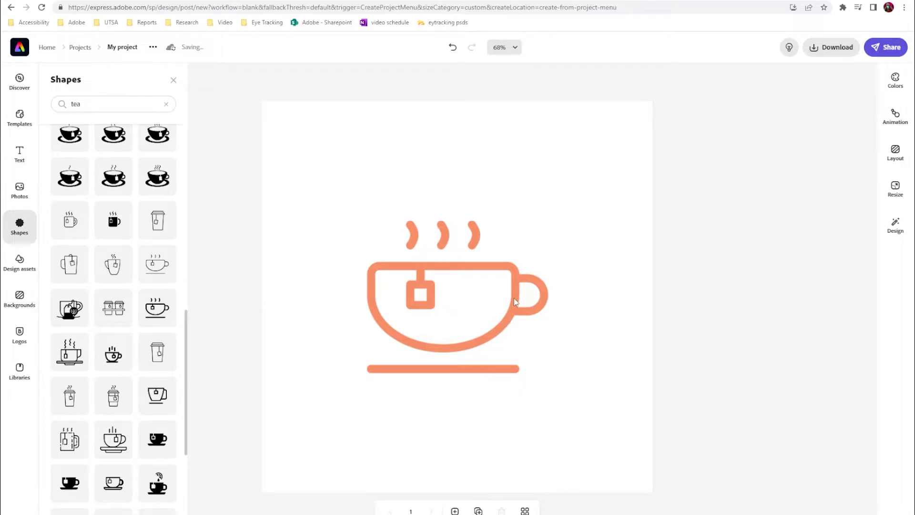
# Recolour the selected tea cup shape to black via its colour swatch
pyautogui.click(456, 292)
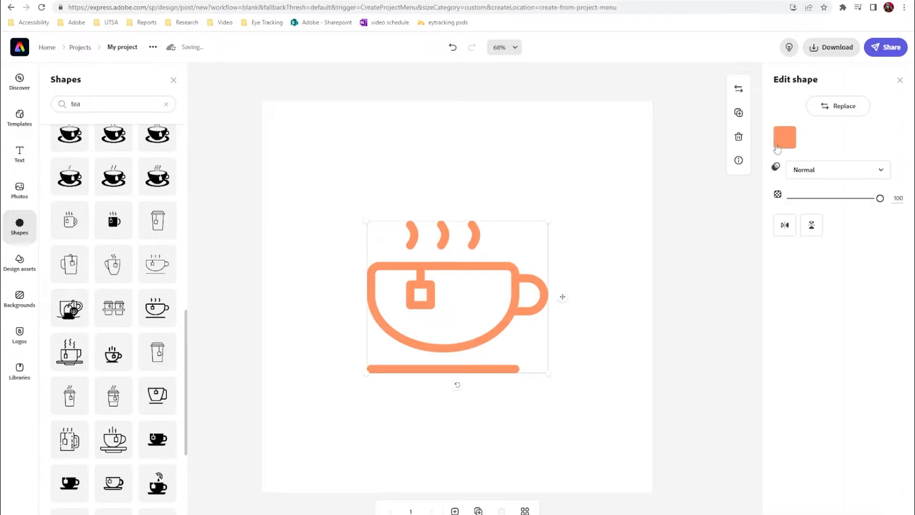
pyautogui.click(784, 137)
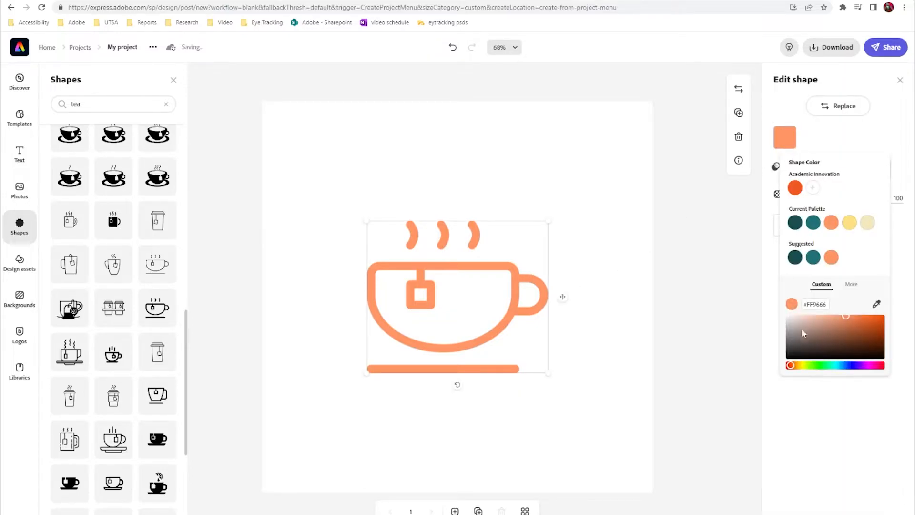
pyautogui.click(789, 355)
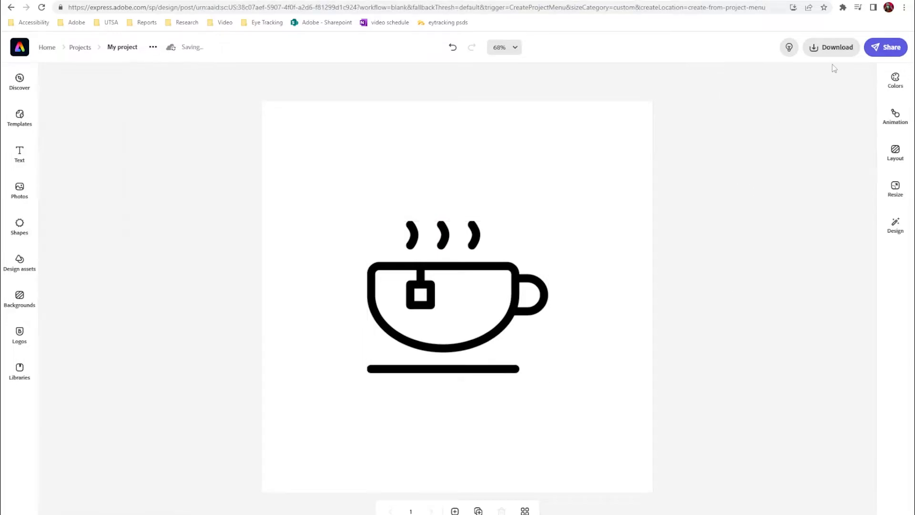
# Download the black tea cup design as a PDF file
pyautogui.click(831, 47)
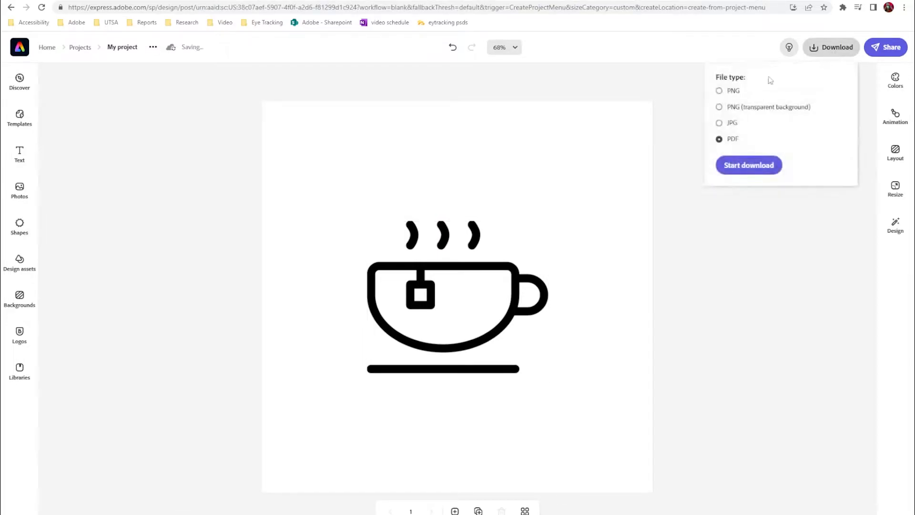
pyautogui.moveTo(743, 145)
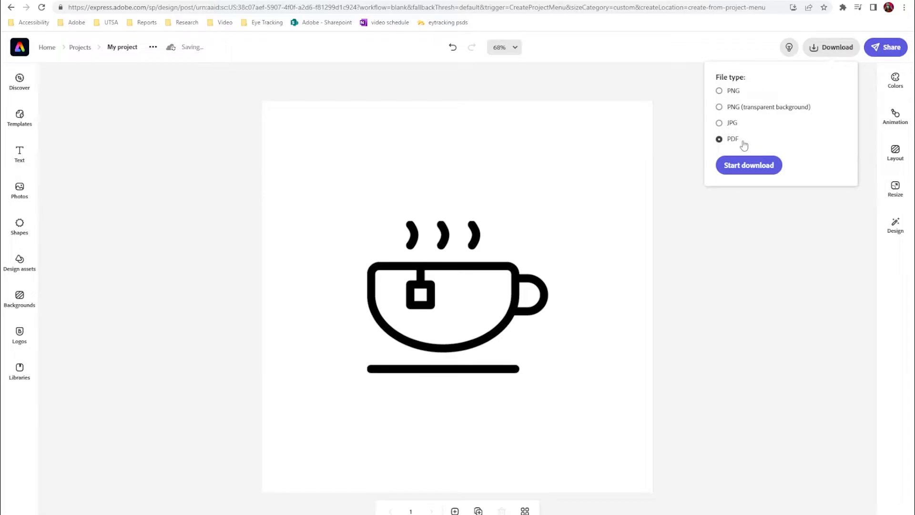
pyautogui.click(748, 164)
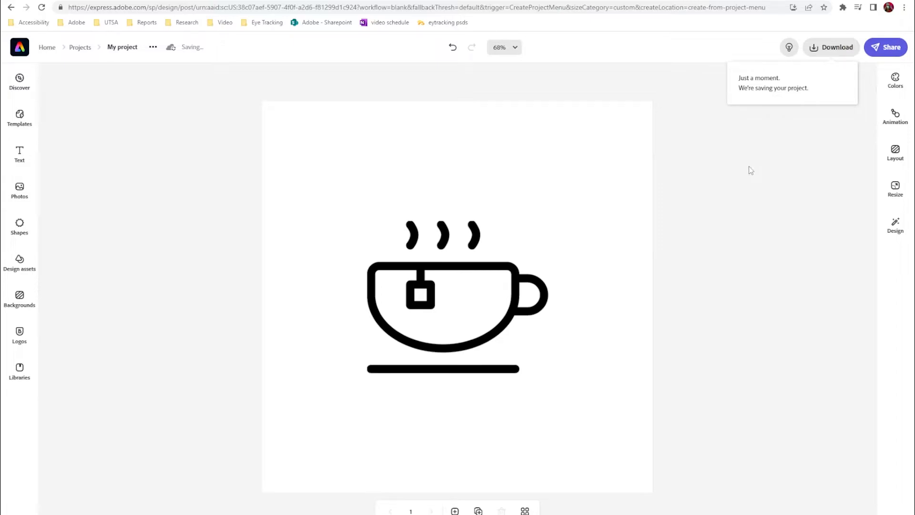
pyautogui.click(831, 47)
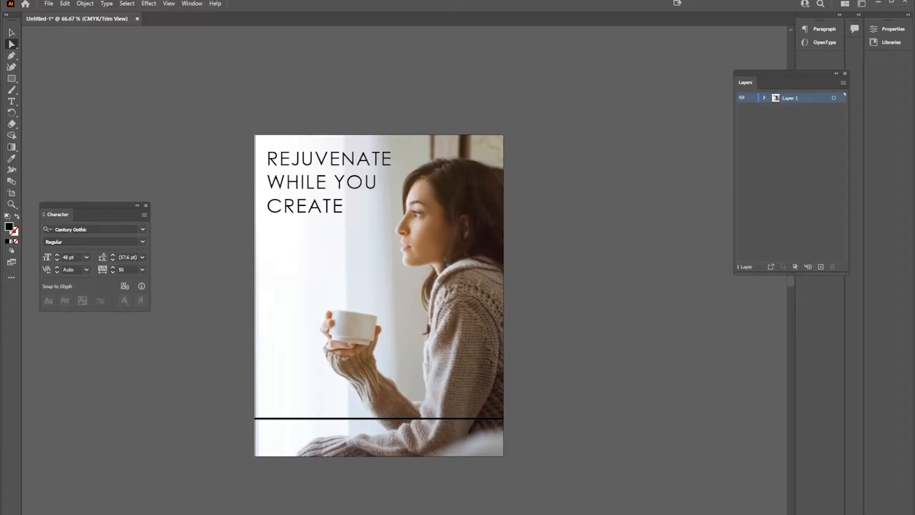
# Open the downloaded tea cup PDF with File > Open in Illustrator
pyautogui.click(49, 3)
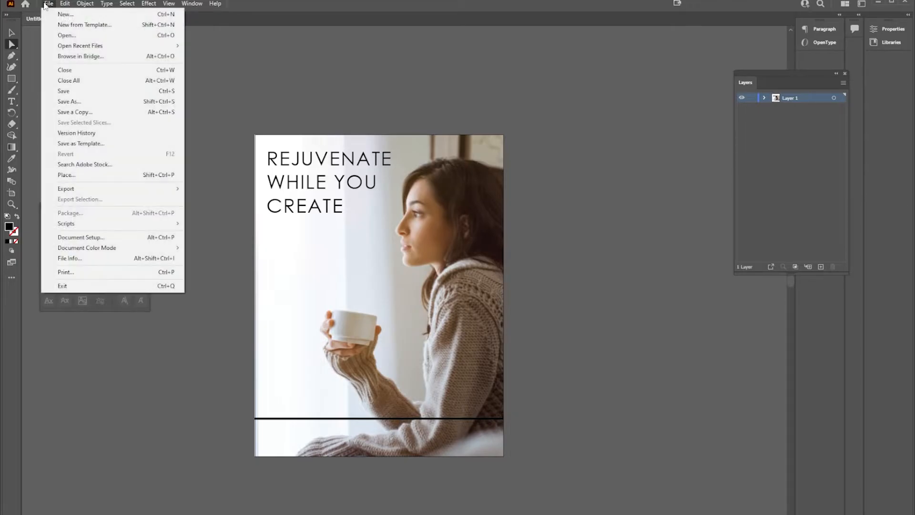
pyautogui.click(66, 35)
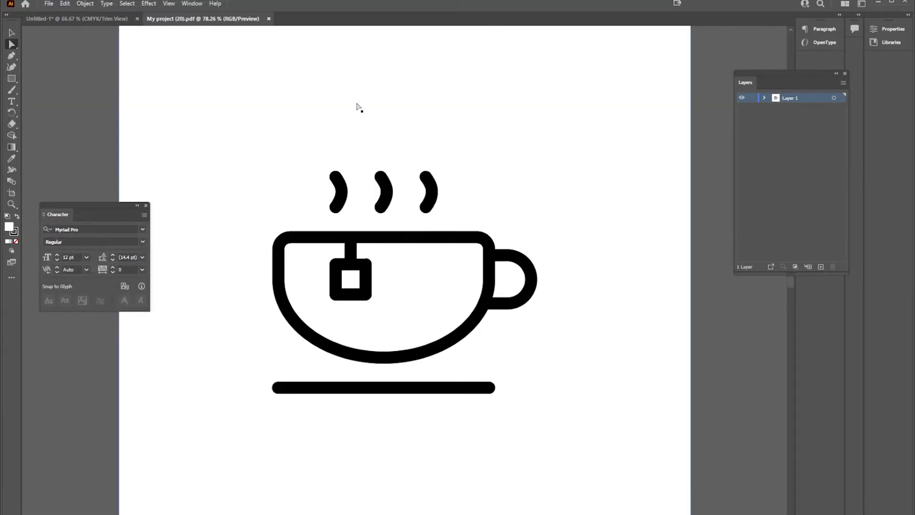
pyautogui.moveTo(26, 51)
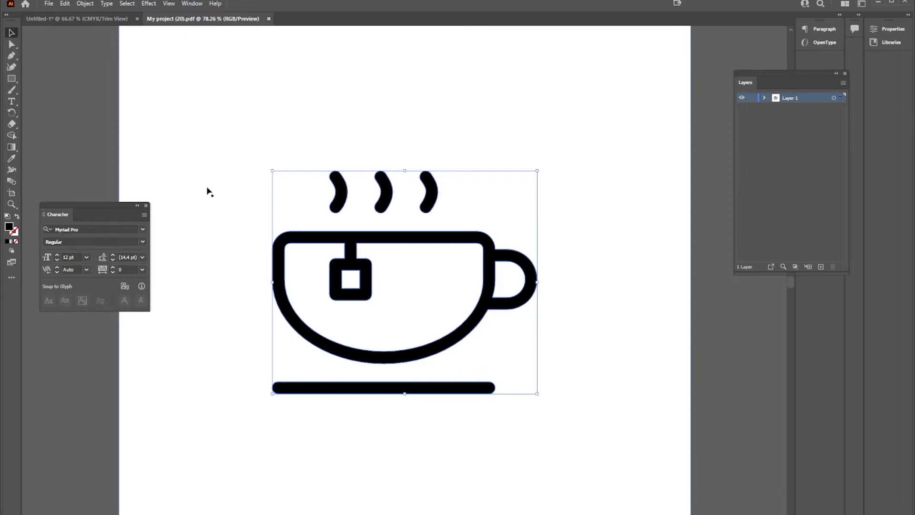
pyautogui.moveTo(165, 147)
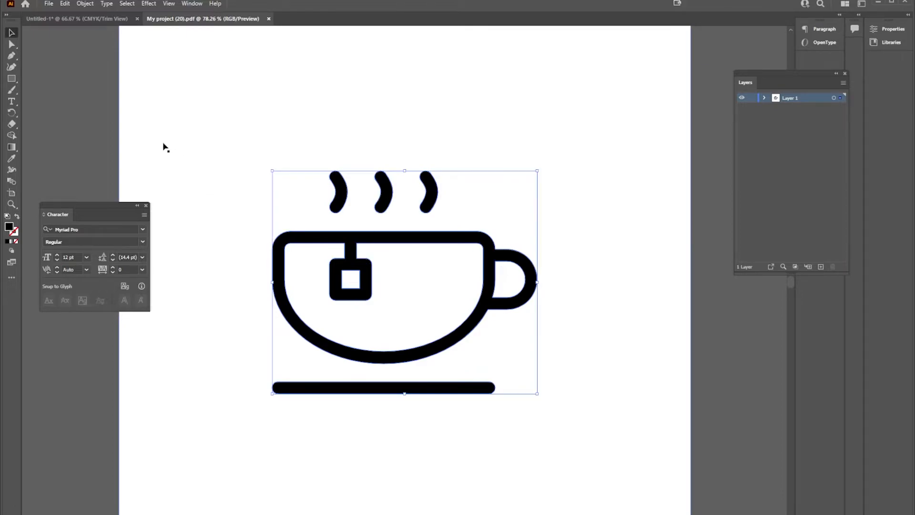
# Return to the poster document and deselect the tea cup placed after CREATE
pyautogui.click(76, 18)
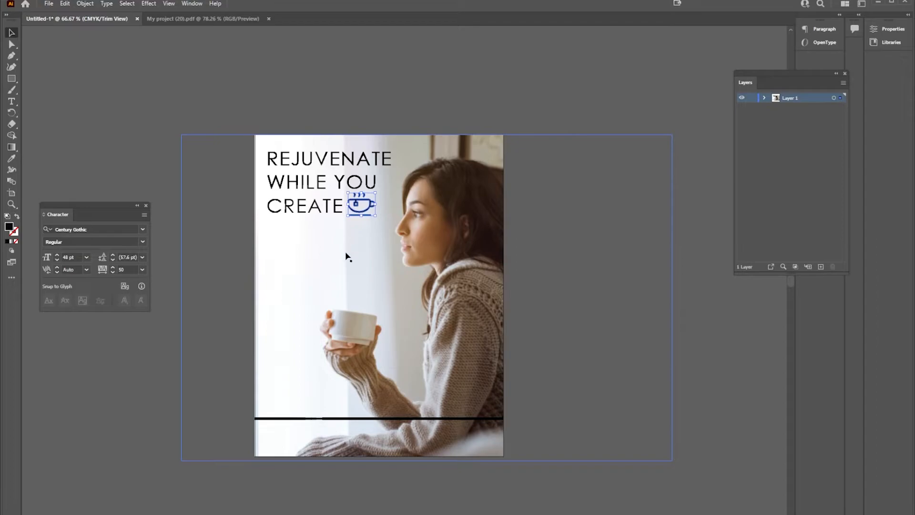
pyautogui.click(359, 225)
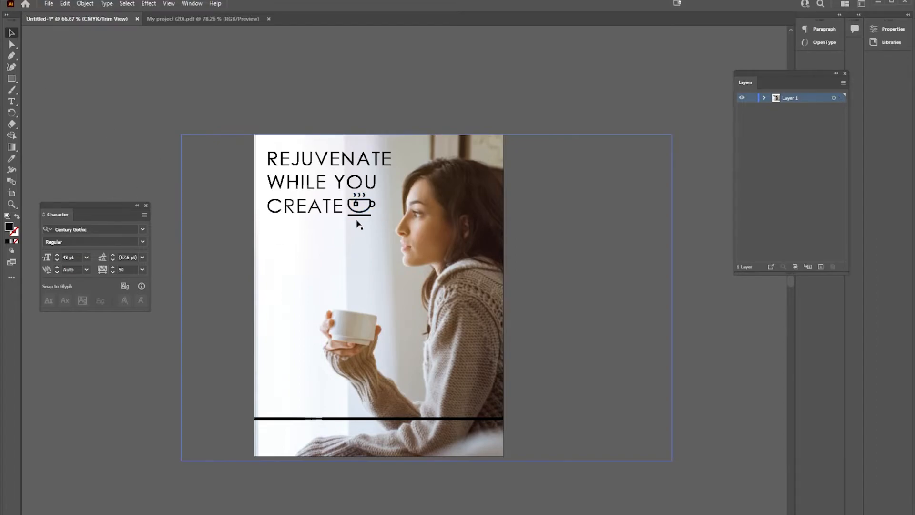
pyautogui.click(10, 206)
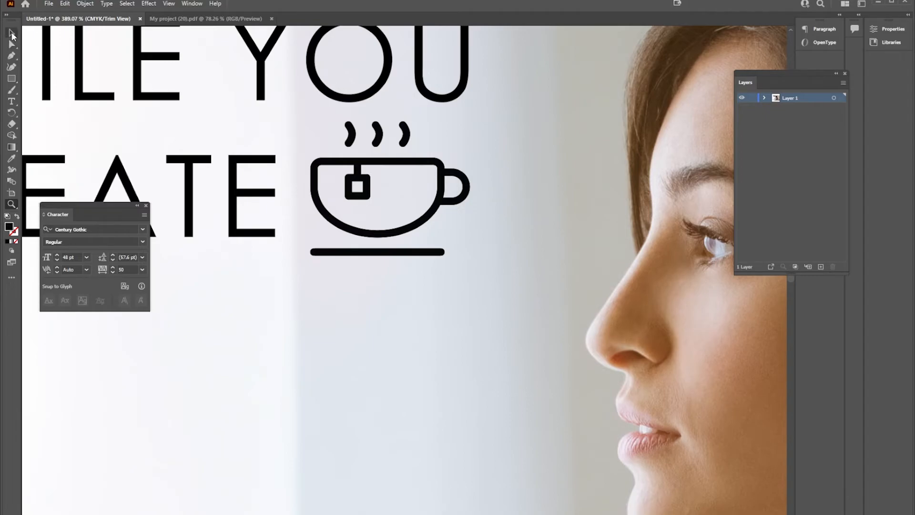
pyautogui.moveTo(11, 44)
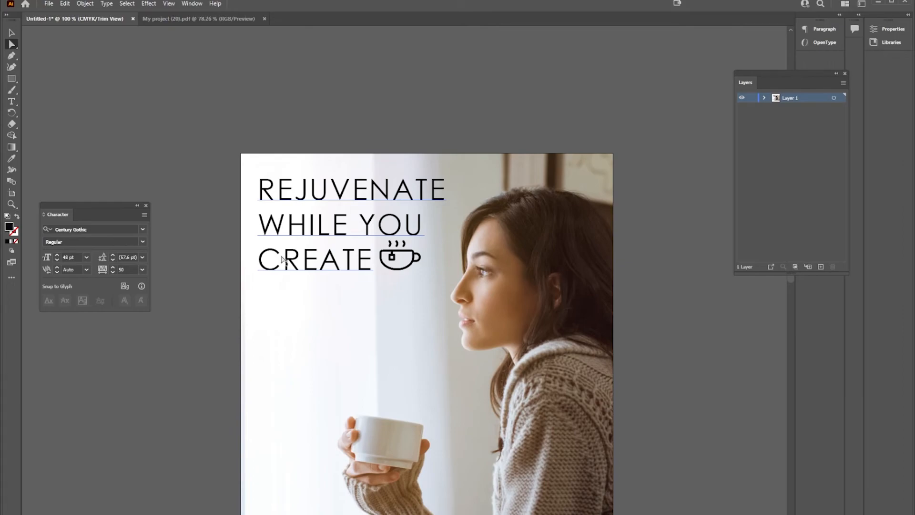
pyautogui.moveTo(289, 262)
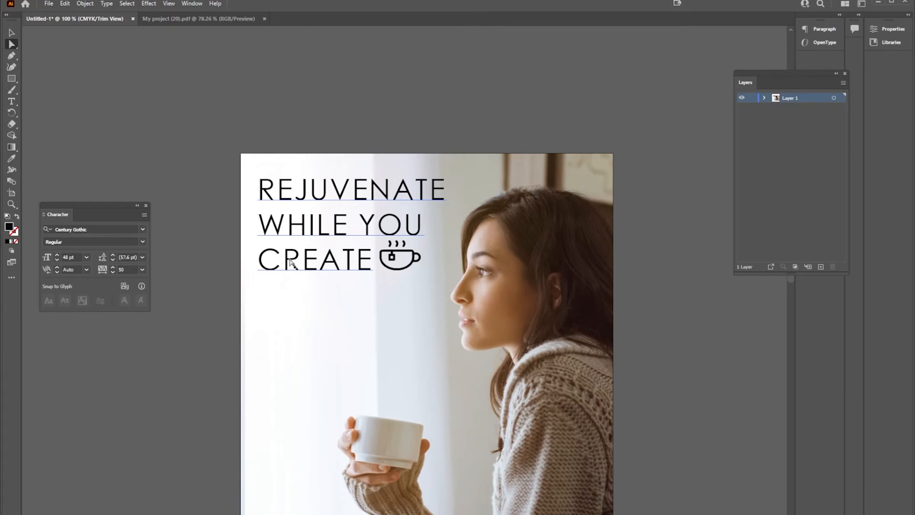